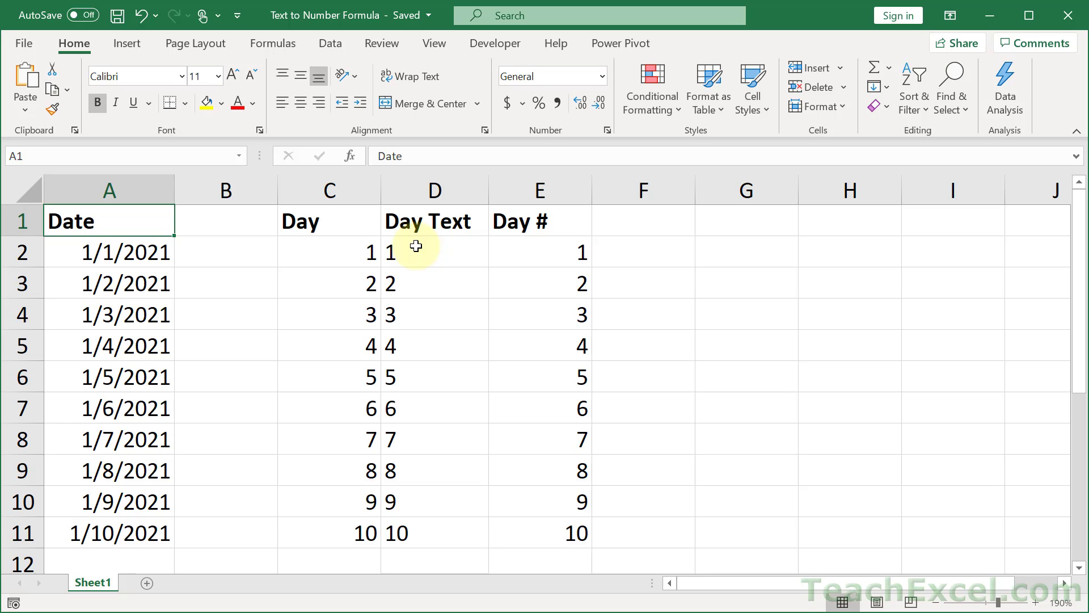
mouse_move(334, 383)
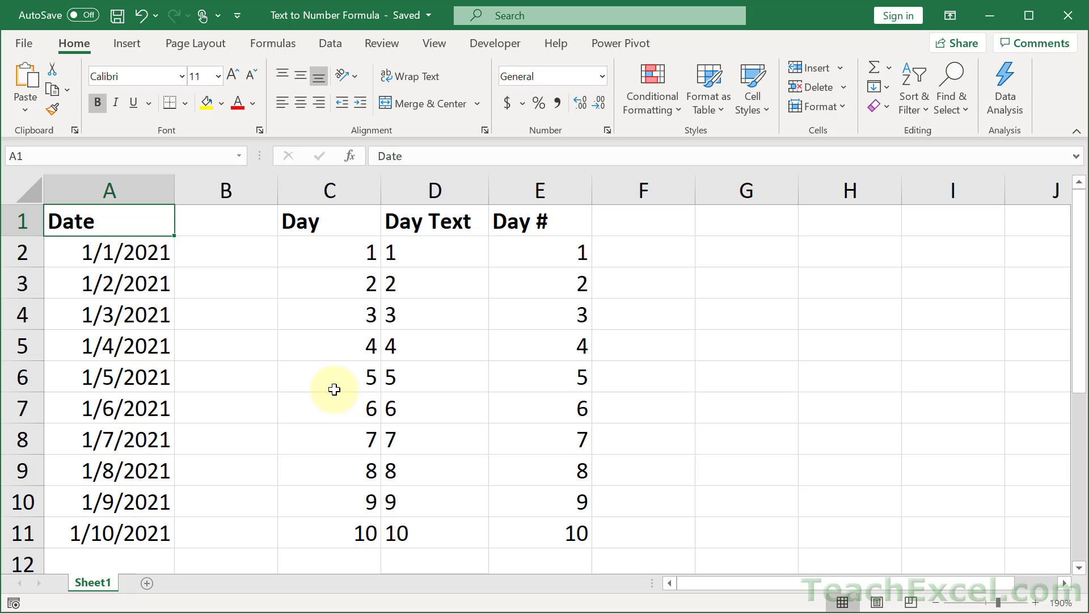
mouse_move(285, 452)
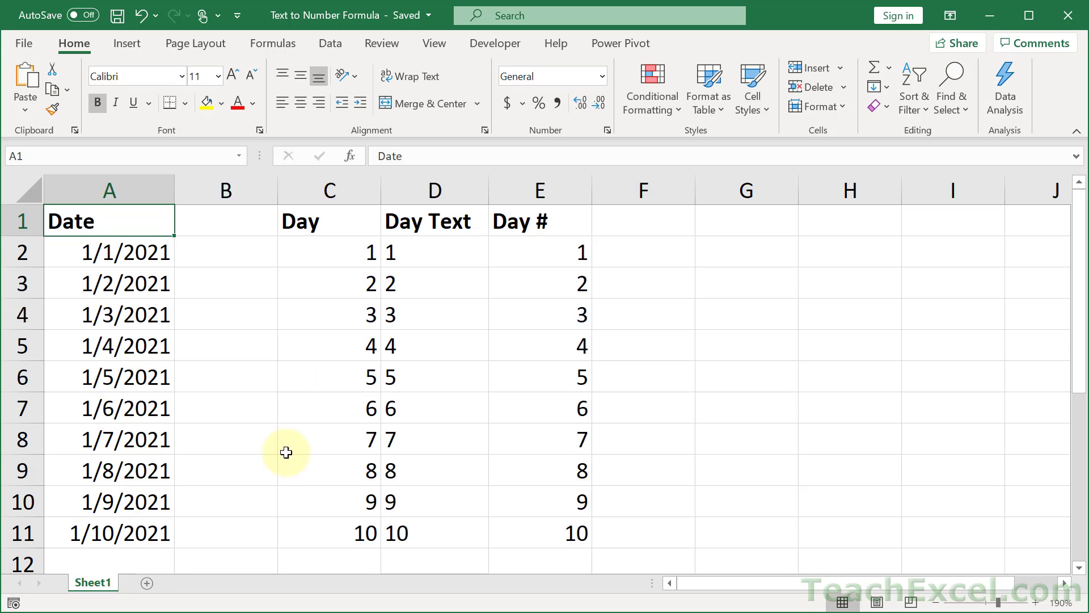
mouse_move(279, 436)
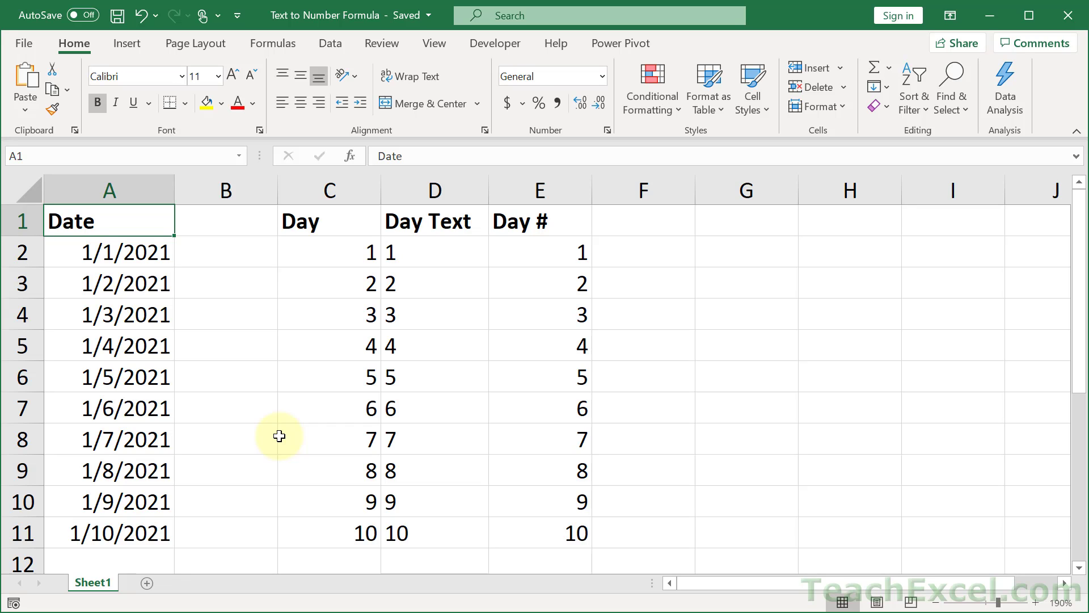
mouse_move(424, 338)
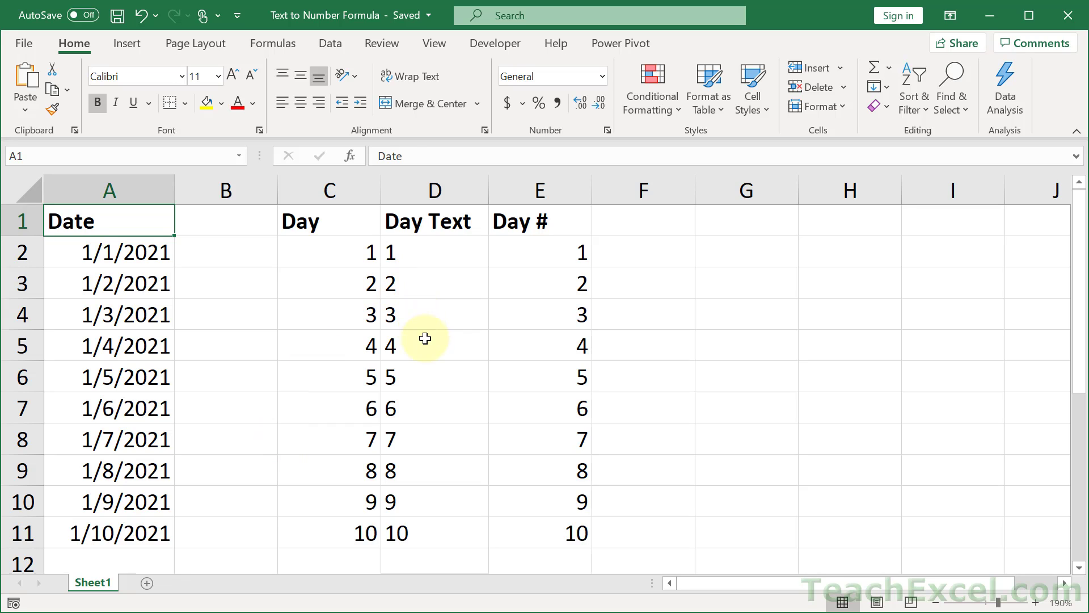
Step: Inspect the Day # formula =NUMBERVALUE(TEXT(A5,"d")) in cell E5
left_click(539, 346)
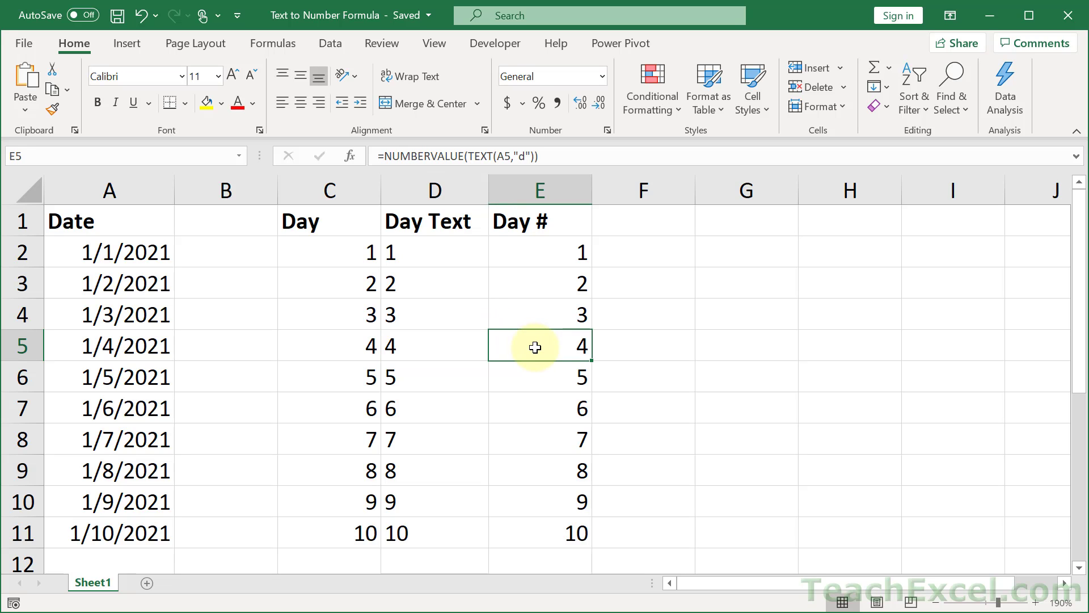
mouse_move(108, 190)
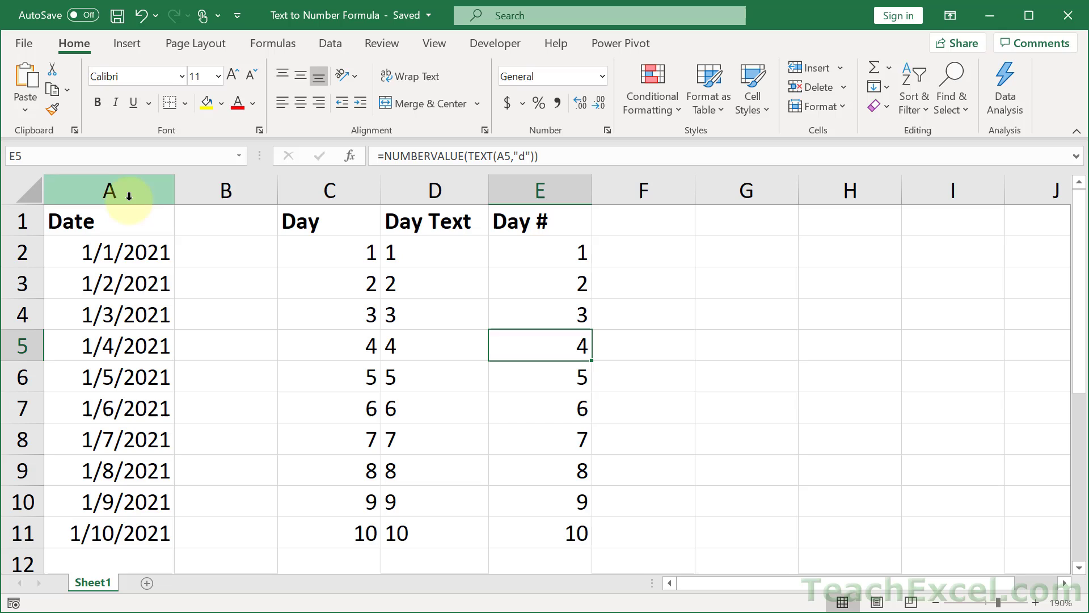
mouse_move(128, 415)
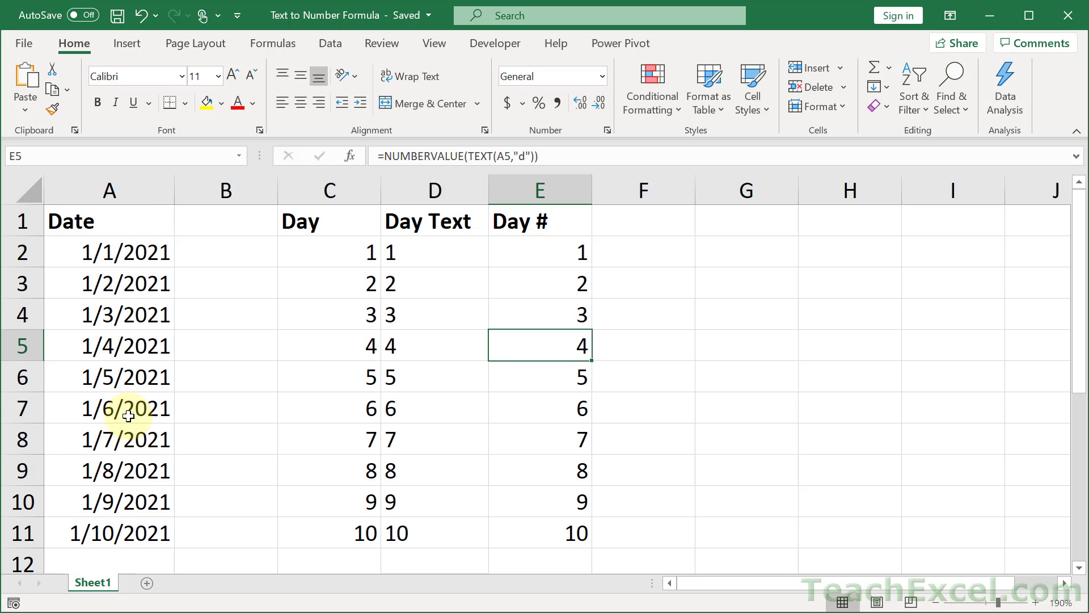
mouse_move(442, 392)
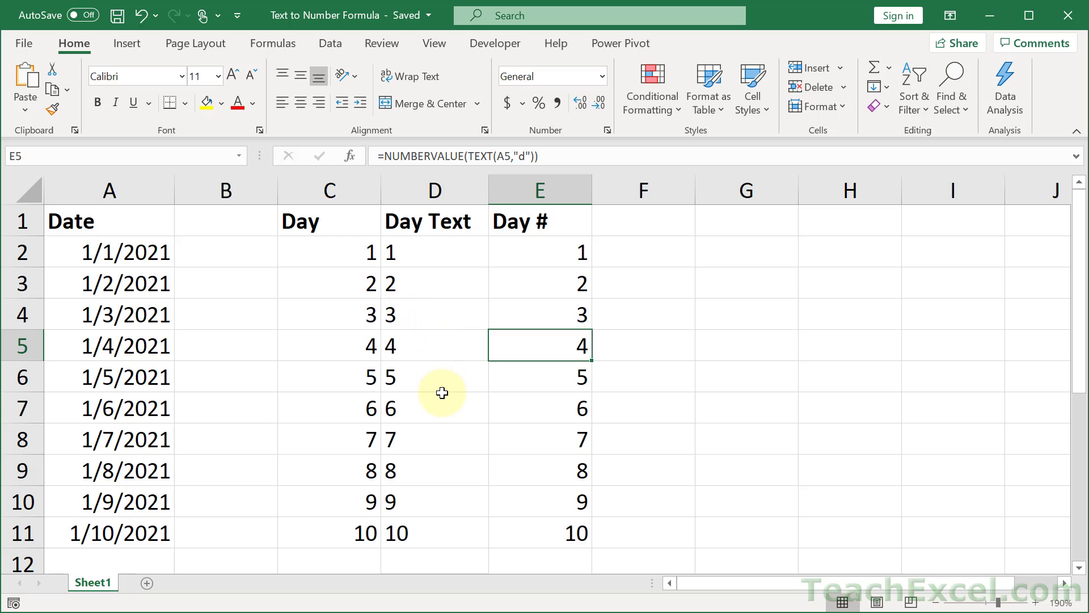
mouse_move(225, 447)
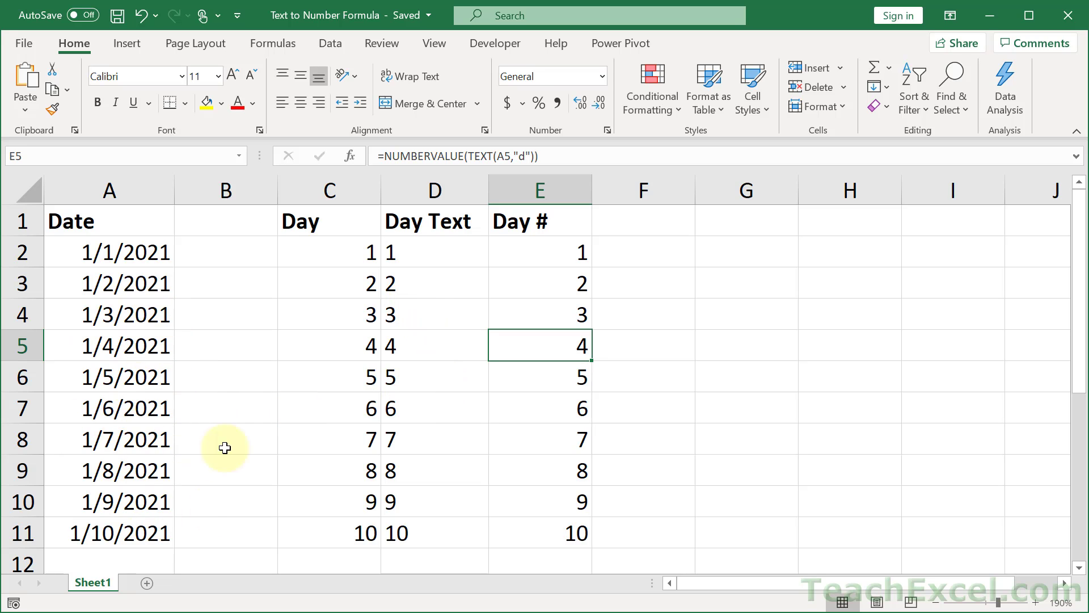
mouse_move(230, 414)
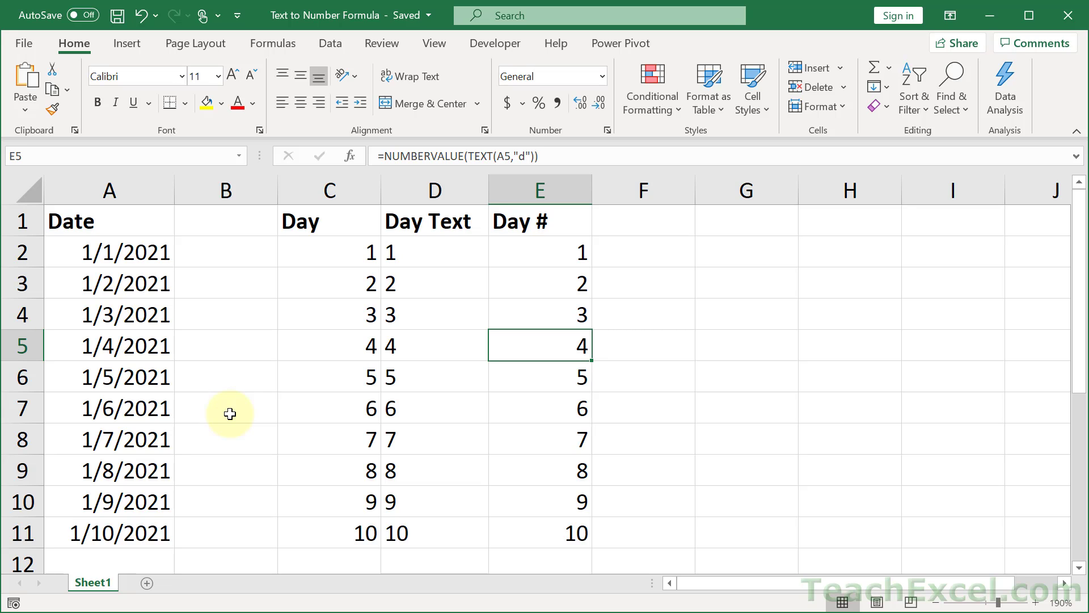
mouse_move(216, 421)
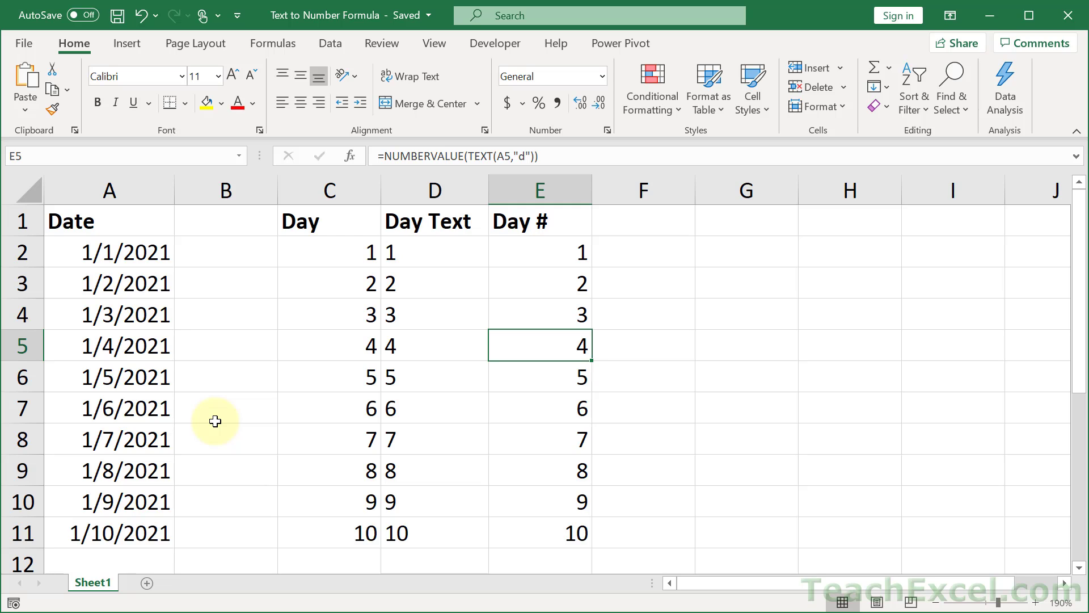
mouse_move(164, 408)
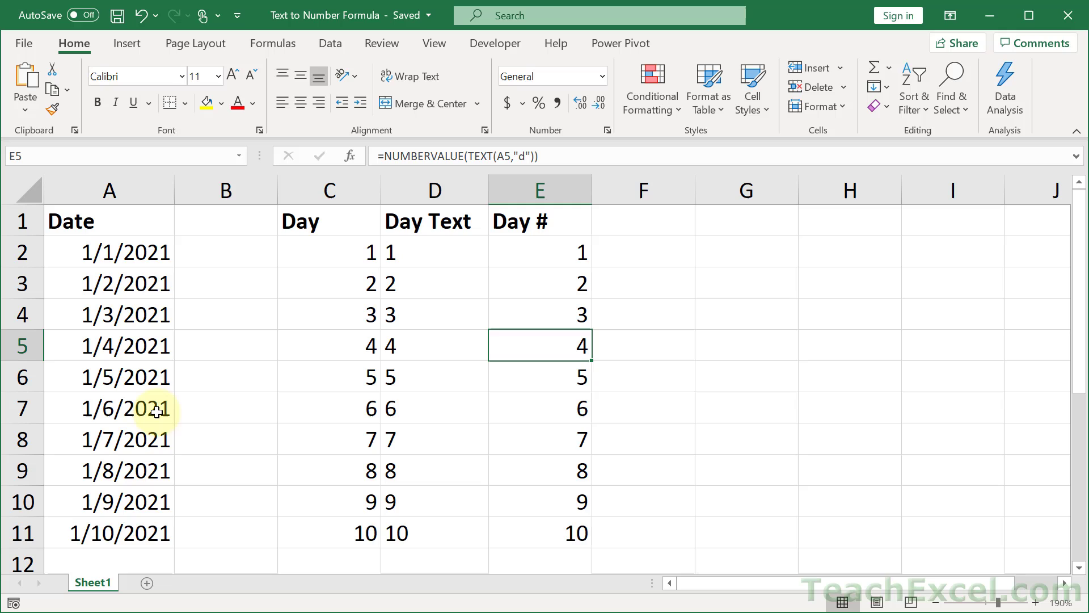
mouse_move(326, 260)
type("=")
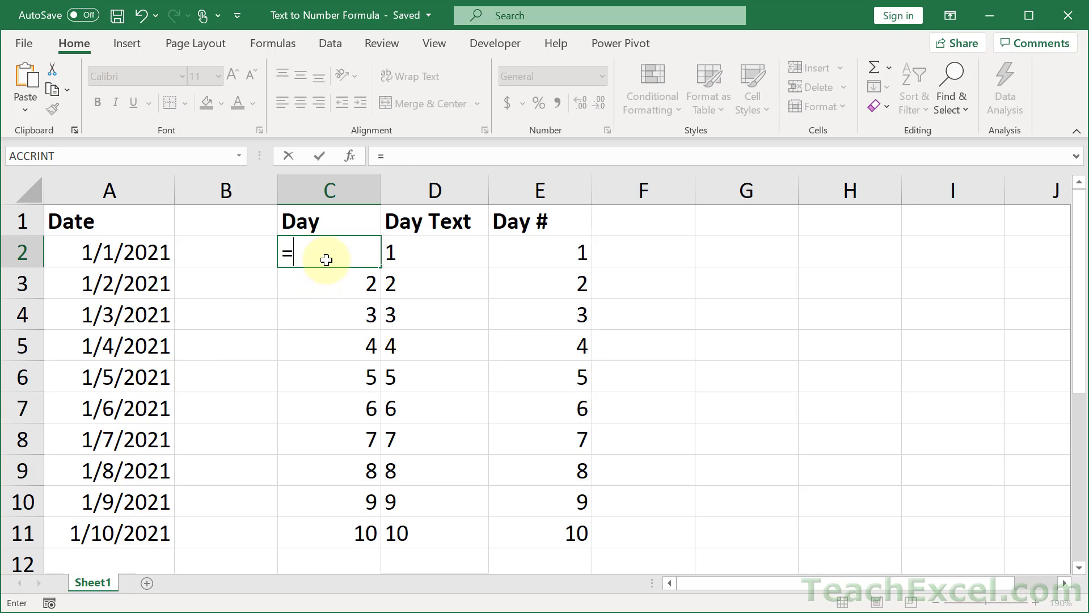
Step: Enter the =DAY(A2) formula in C2 for the first date's day number
type("DAY(A2")
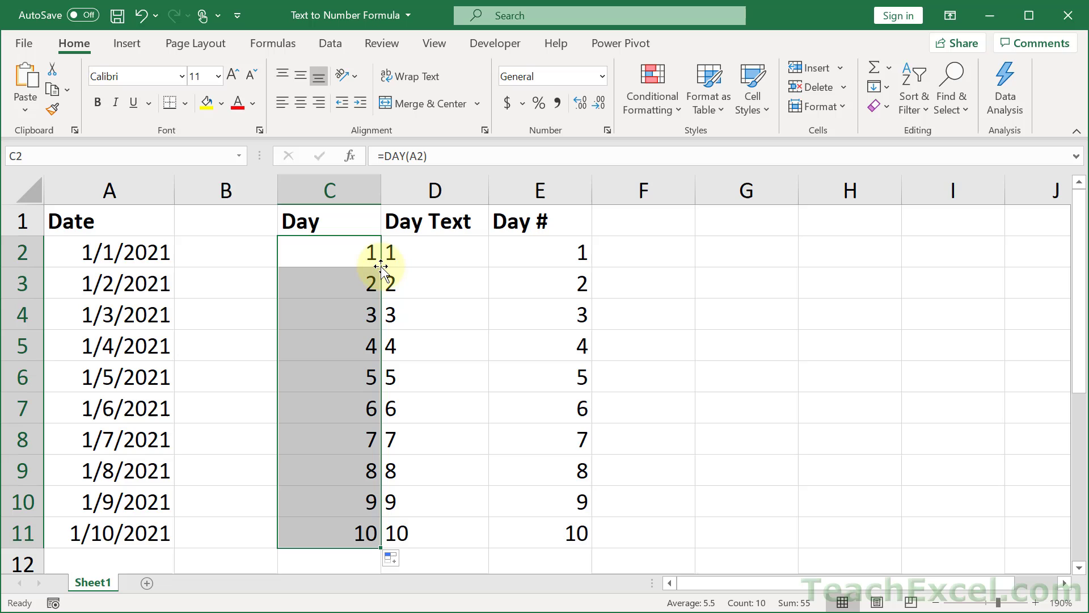
mouse_move(307, 263)
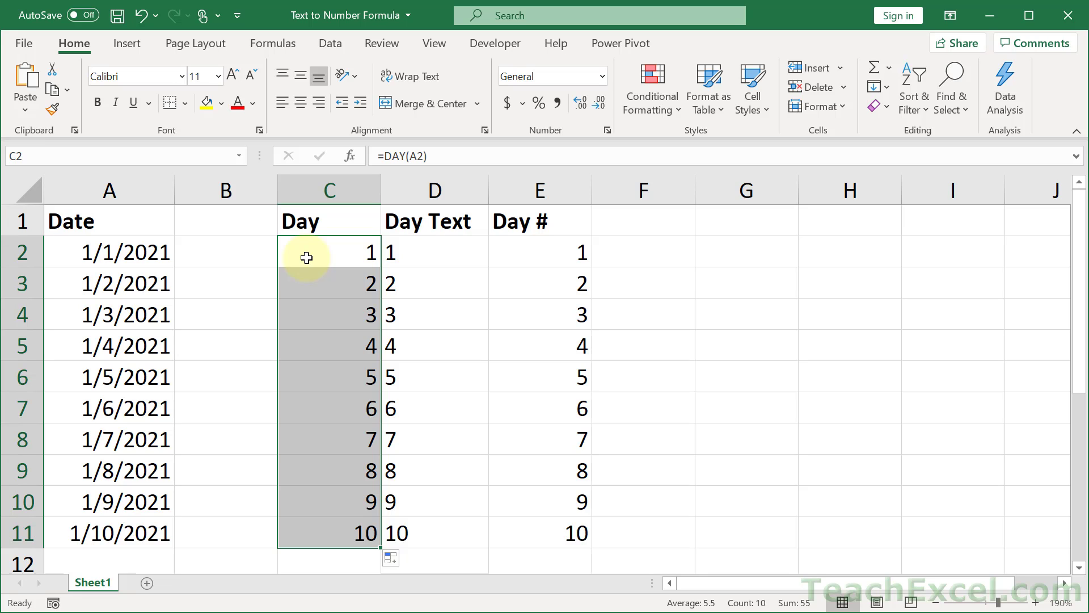
mouse_move(332, 253)
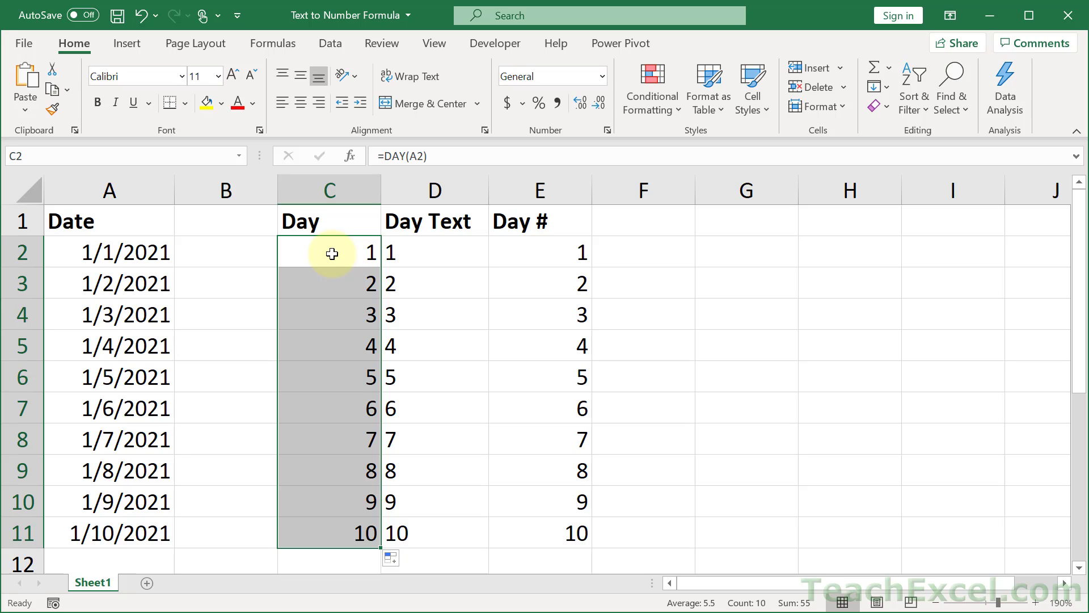
mouse_move(337, 254)
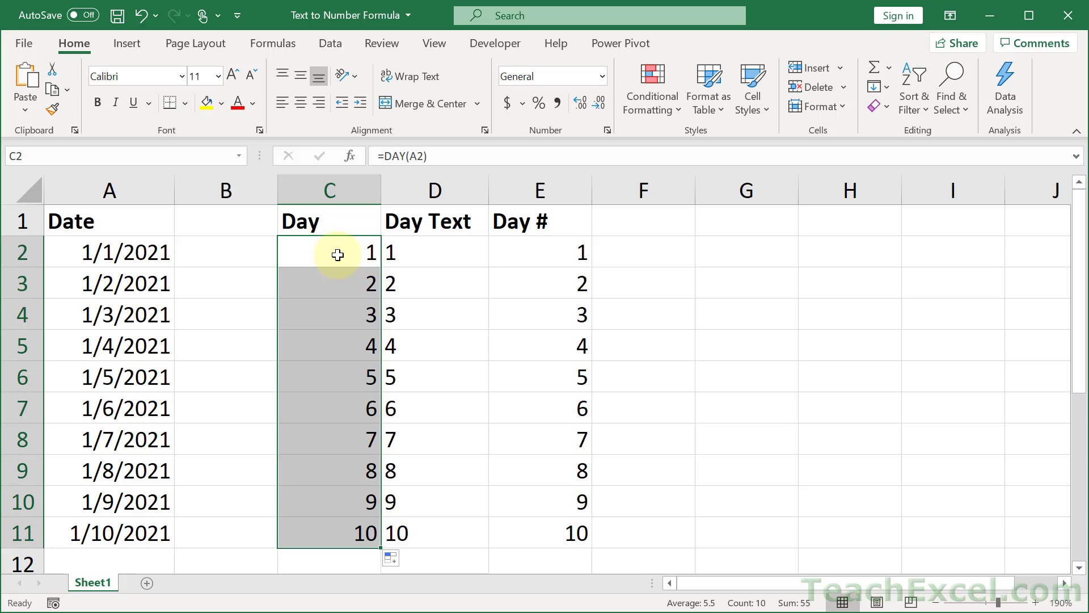
mouse_move(452, 251)
type("=t")
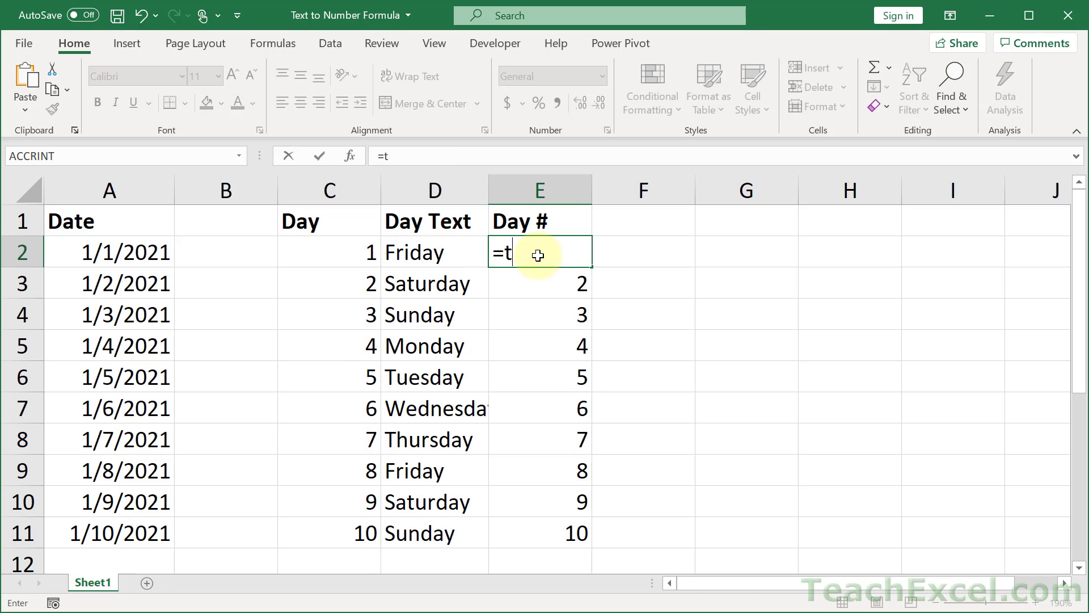
Step: Write =NUMBERVALUE(TEXT(A2,"d")) in E2 for the first Day # value
type("ex")
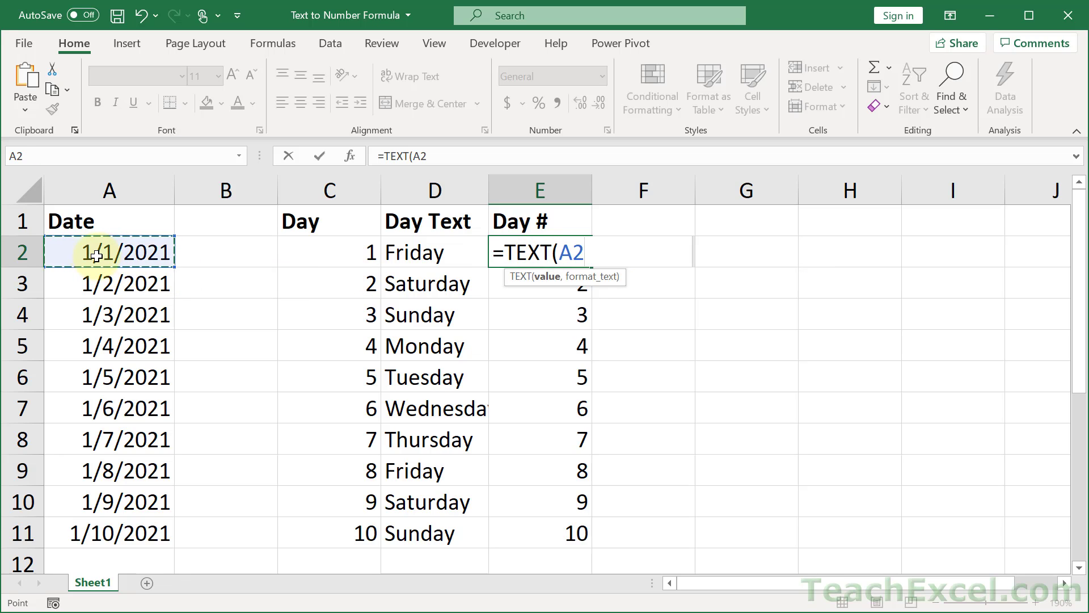
type(",\"d\"))")
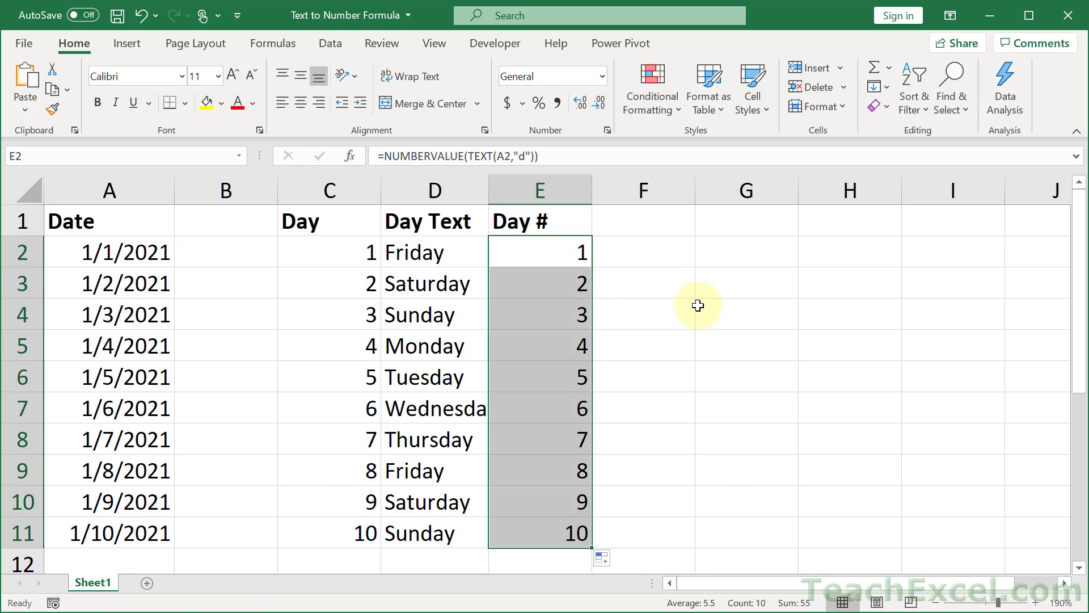
mouse_move(648, 315)
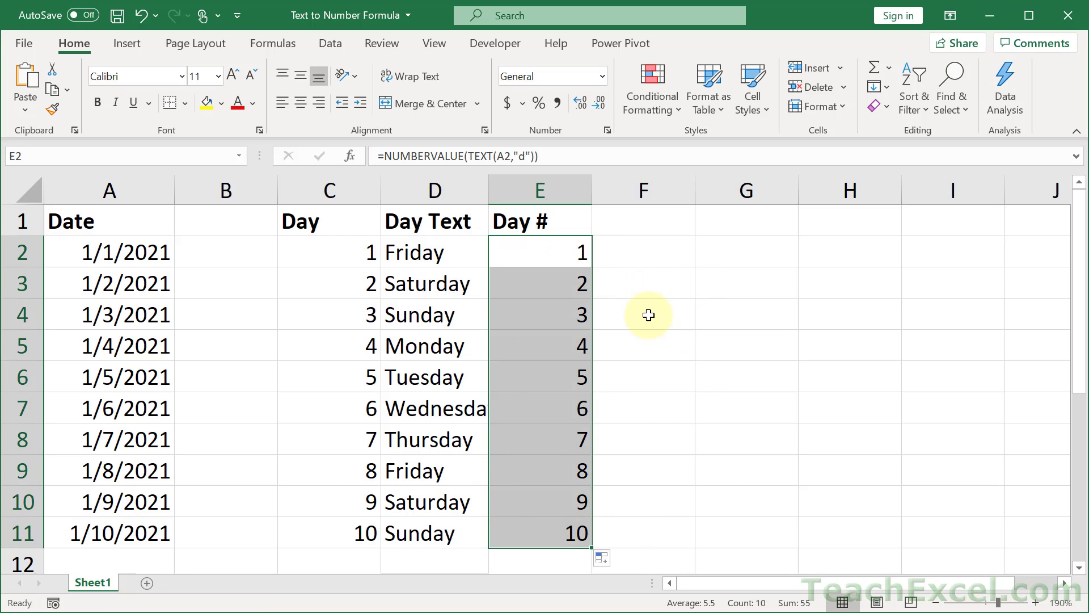
mouse_move(558, 264)
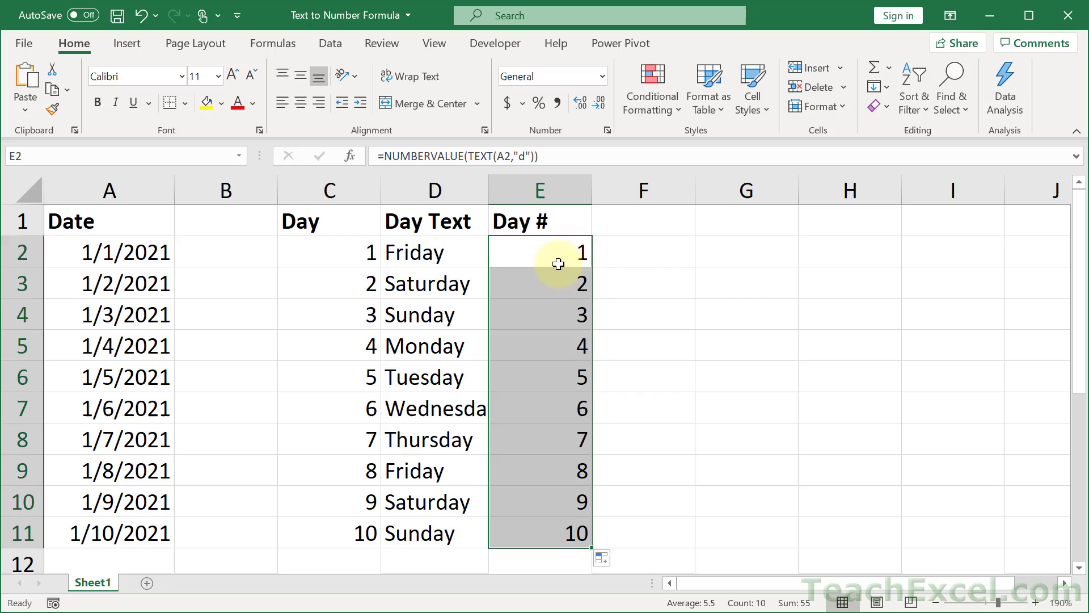
Step: Change E2's format from "d" to "ddd", get #VALUE!, and reopen E2 for editing
double_click(539, 251)
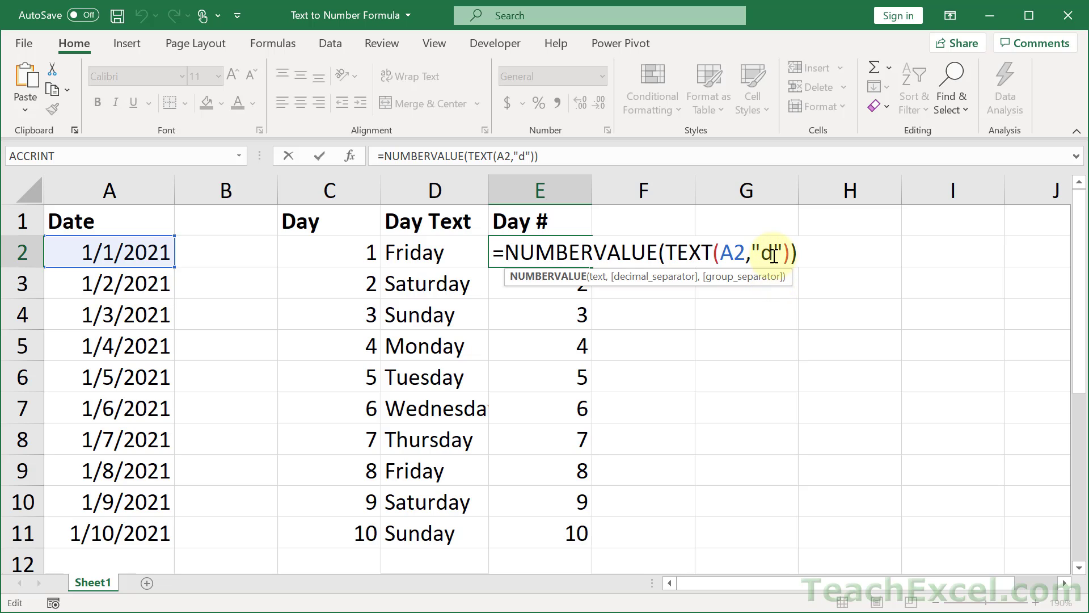
type("dd")
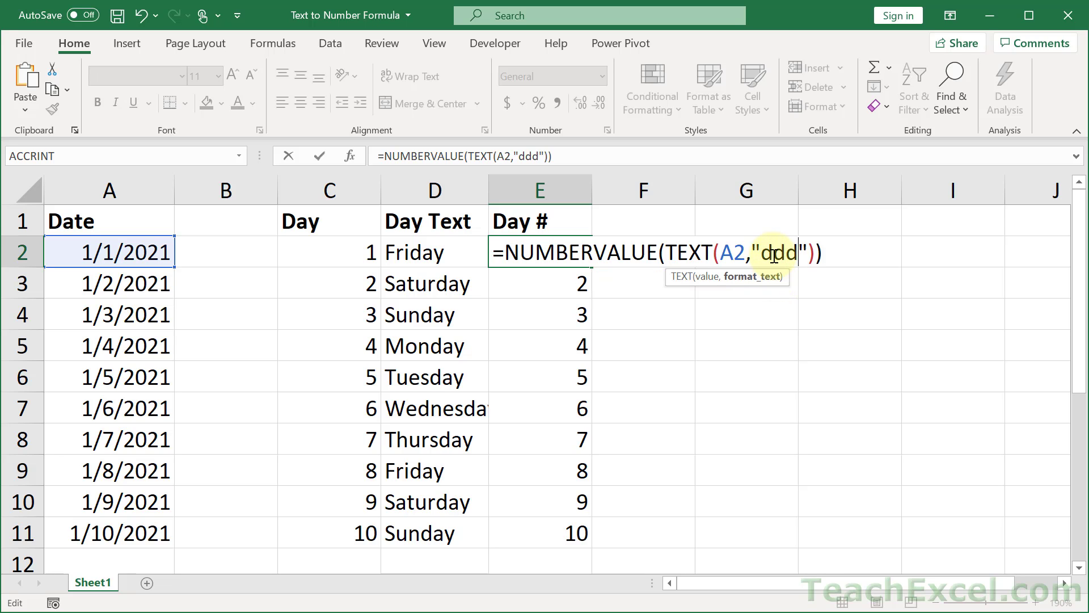
key("Return")
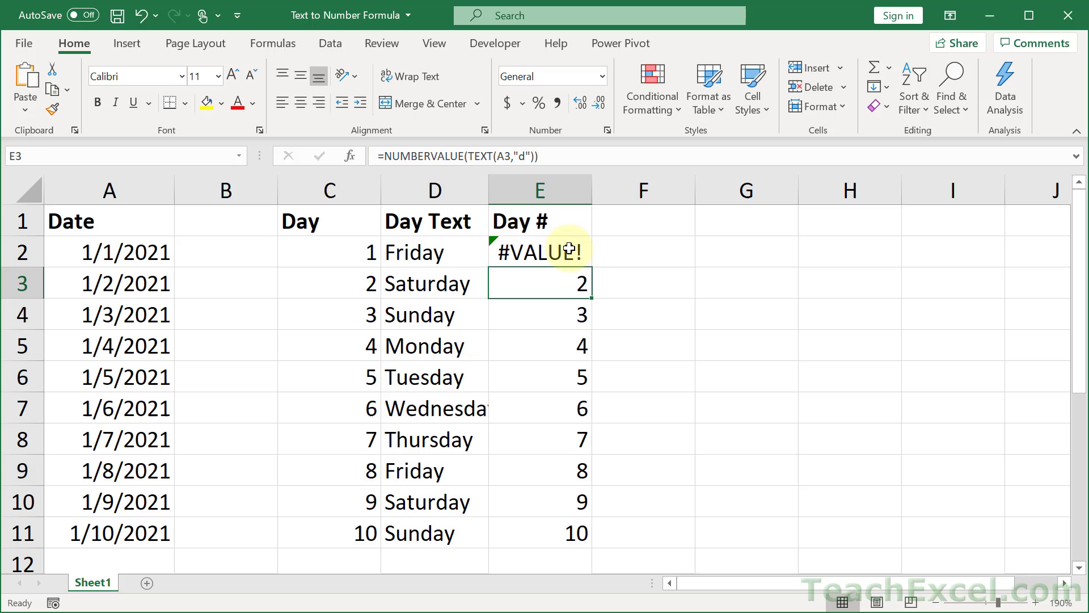
double_click(539, 251)
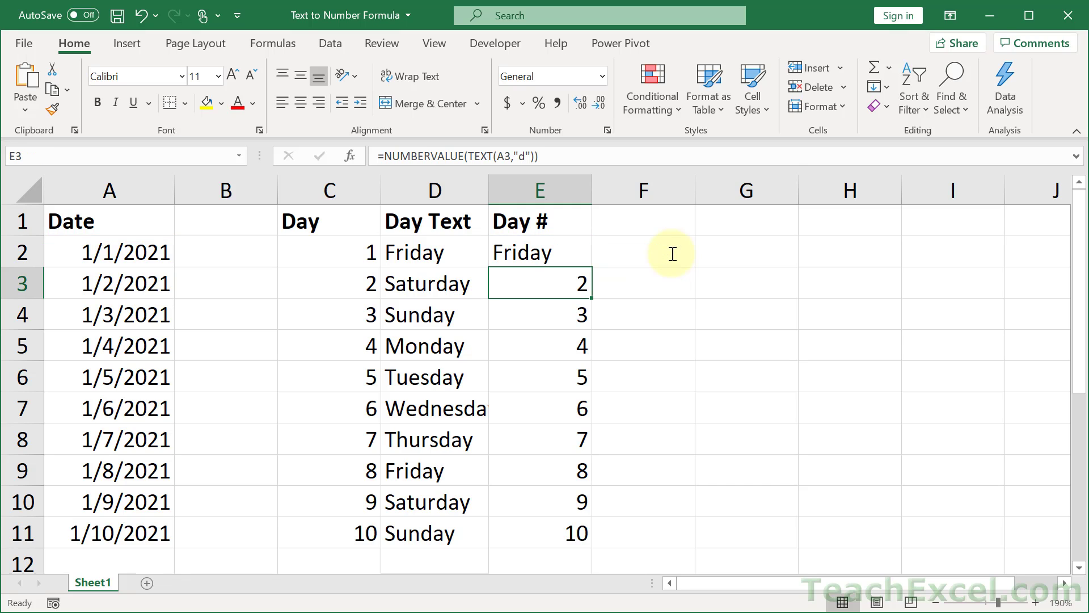
double_click(539, 252)
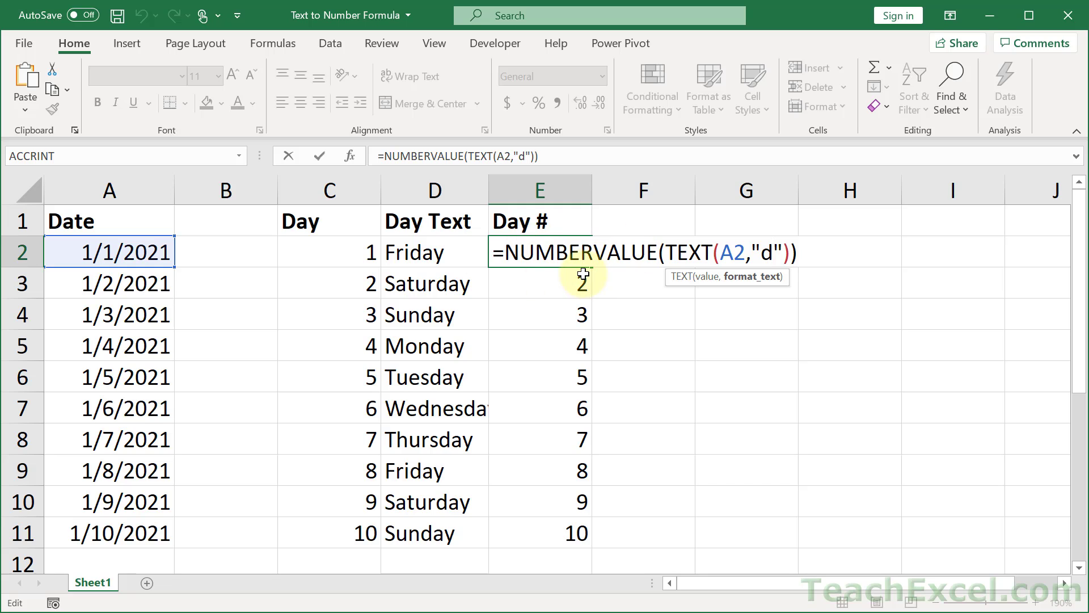